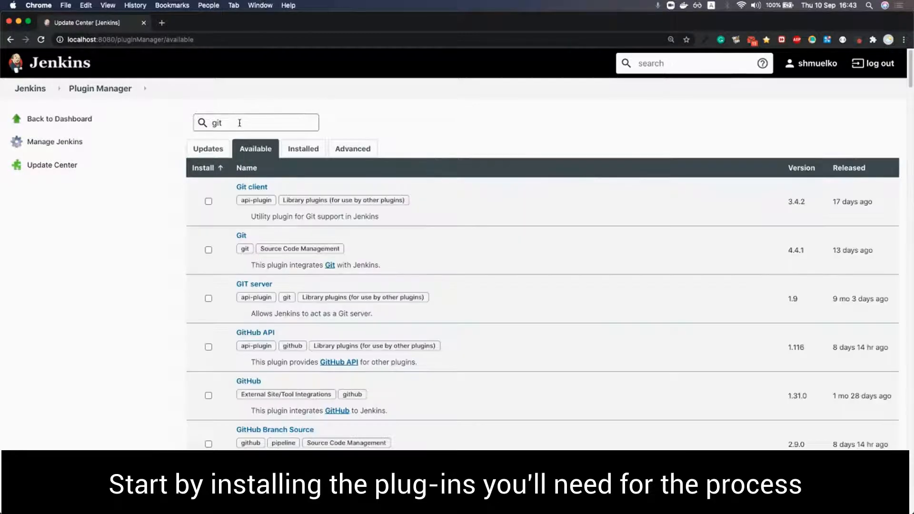
Mark the Git, JUnit and Pipeline plugins for installation in the Available plugins list
click(209, 249)
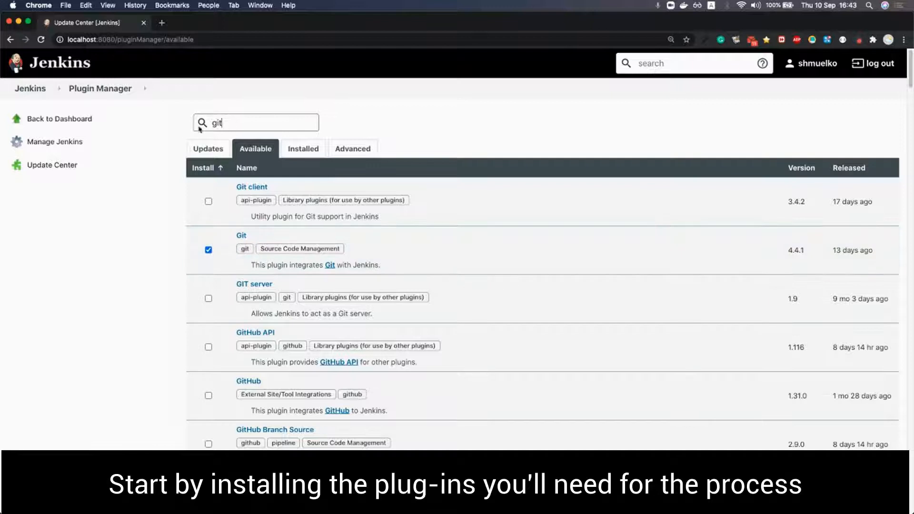
key(Backspace)
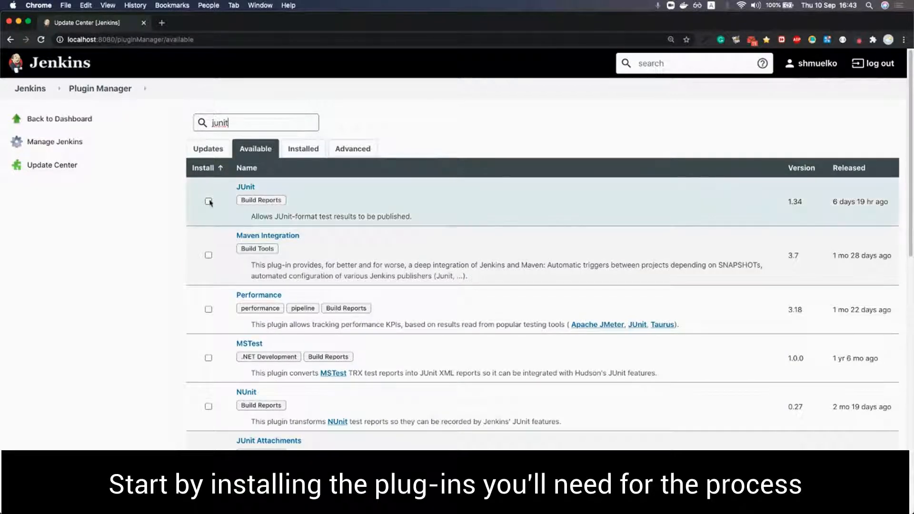
click(209, 201)
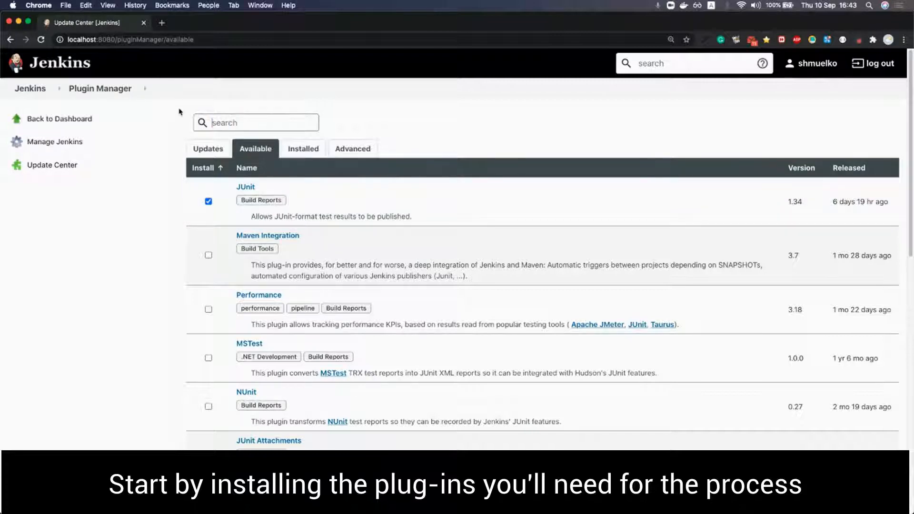
text(pipeline)
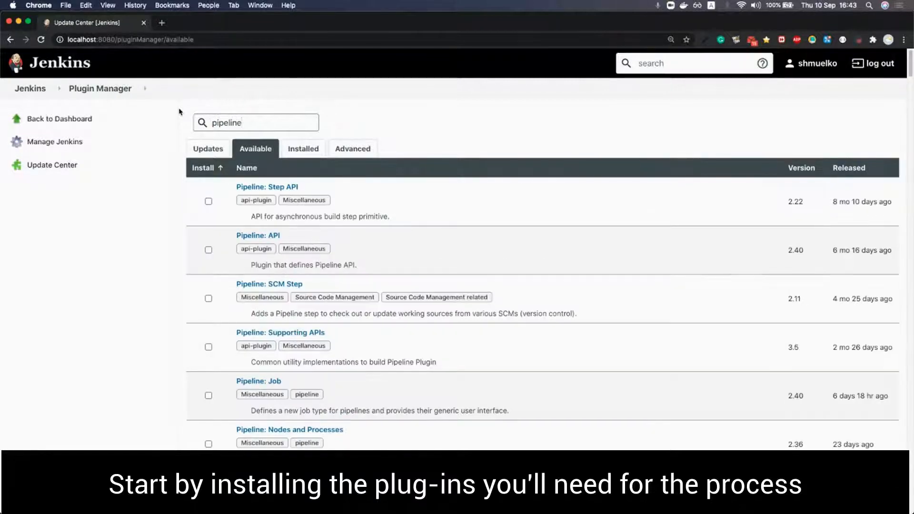
scroll(down, 3)
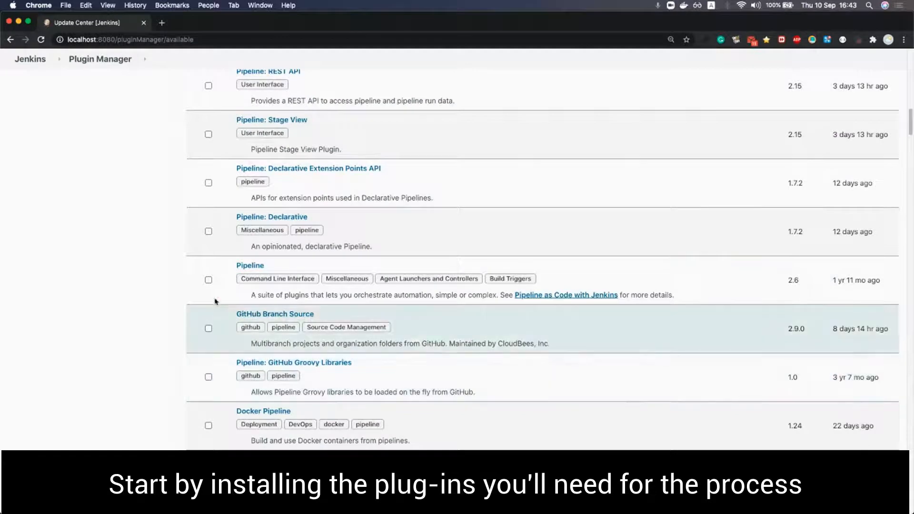
click(208, 279)
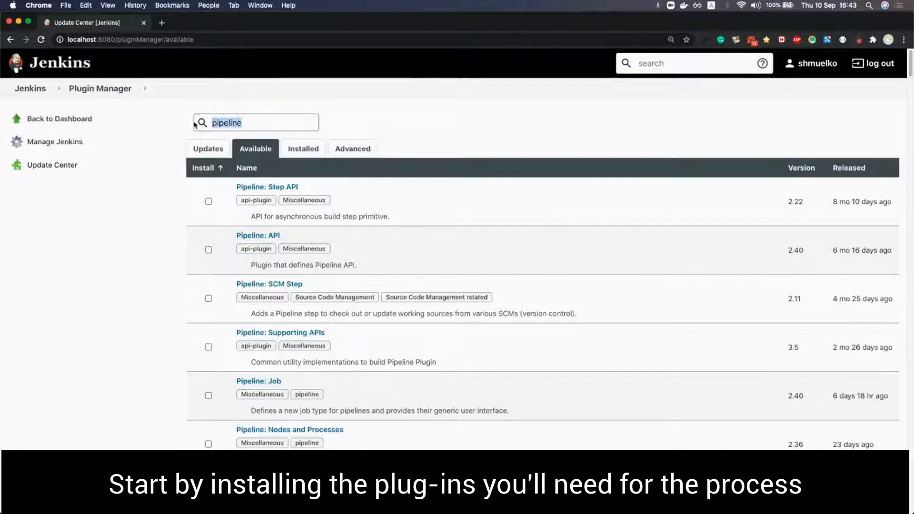
Mark the Build With Parameters and Parameterized Trigger plugins for installation
text(build with parameters)
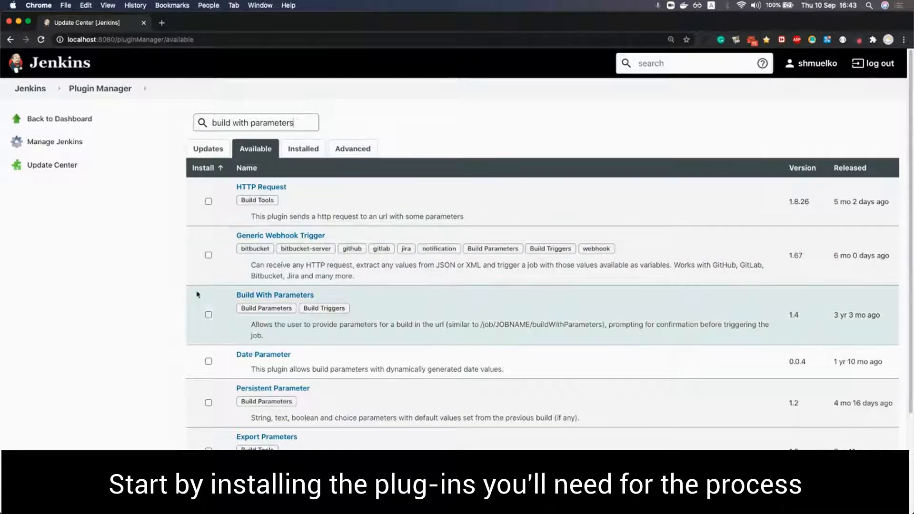
click(209, 315)
text(parameterized)
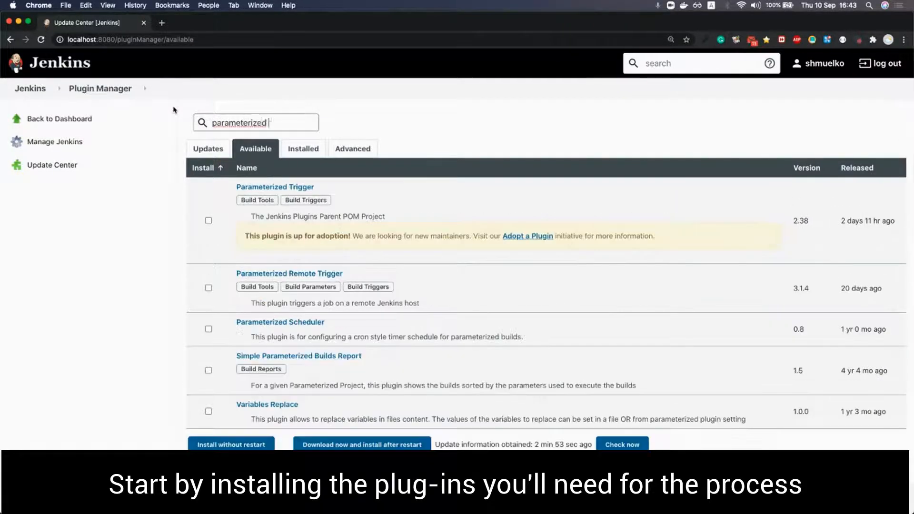
text(trigger p)
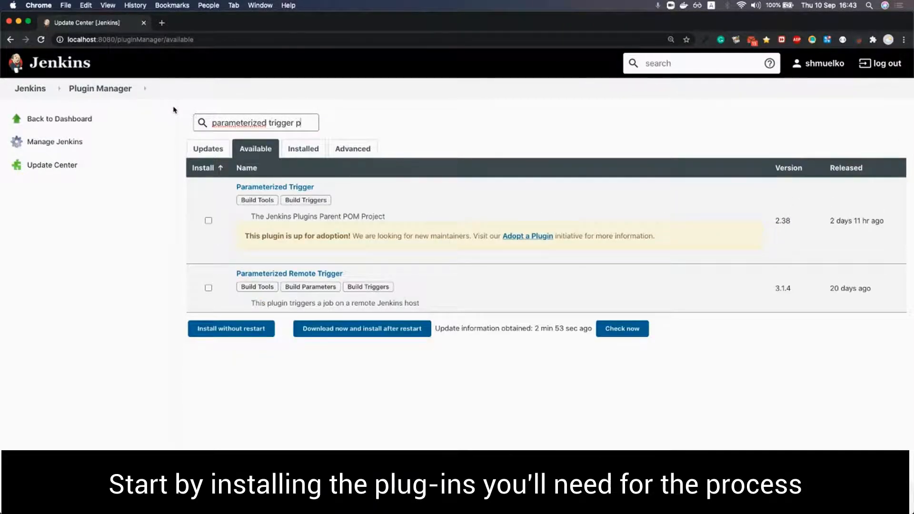
text(lugin)
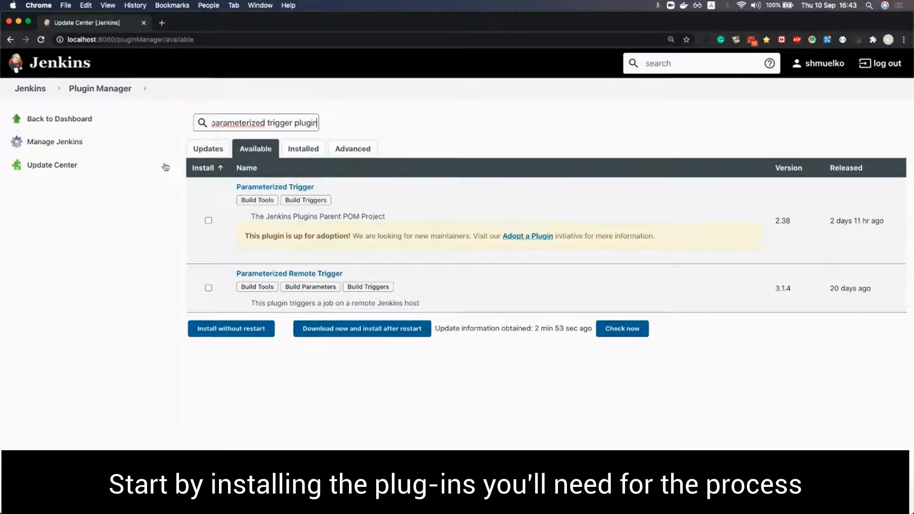
click(209, 220)
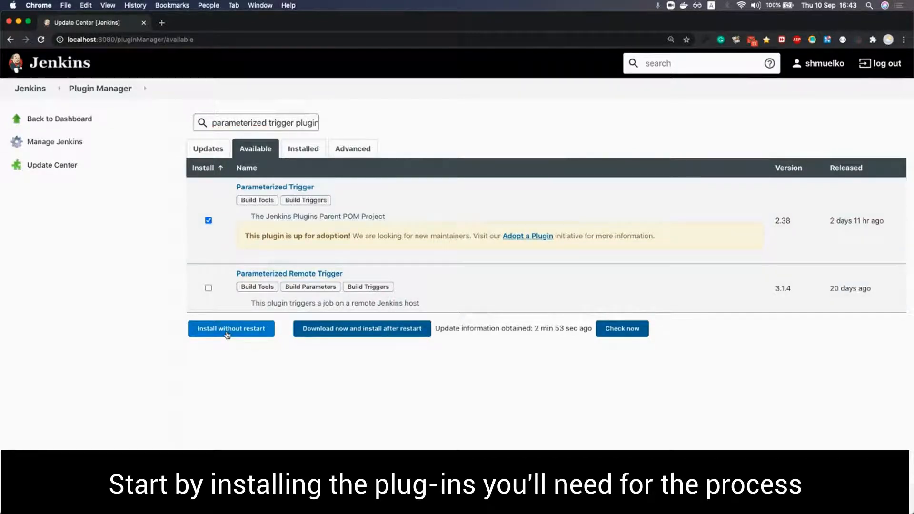
Install the marked plugins, then start a new item named 'PractiTest FireCracker'
click(230, 329)
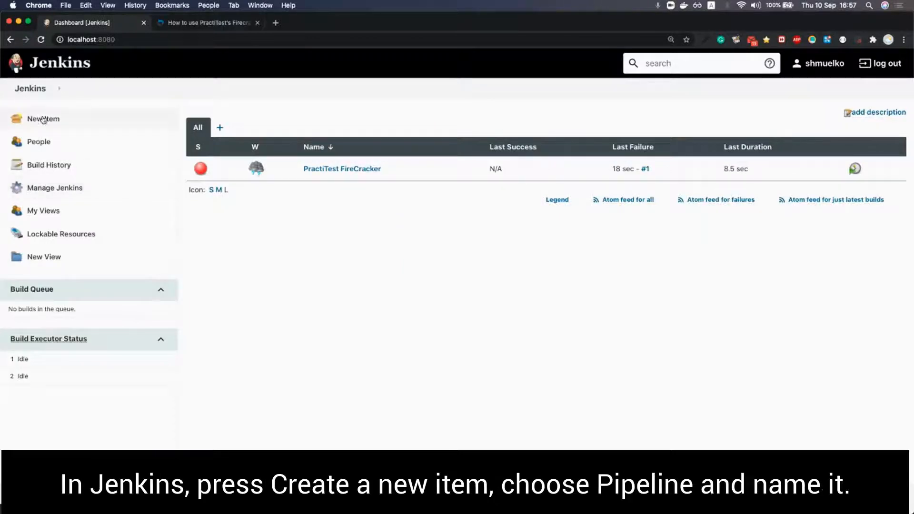
click(42, 119)
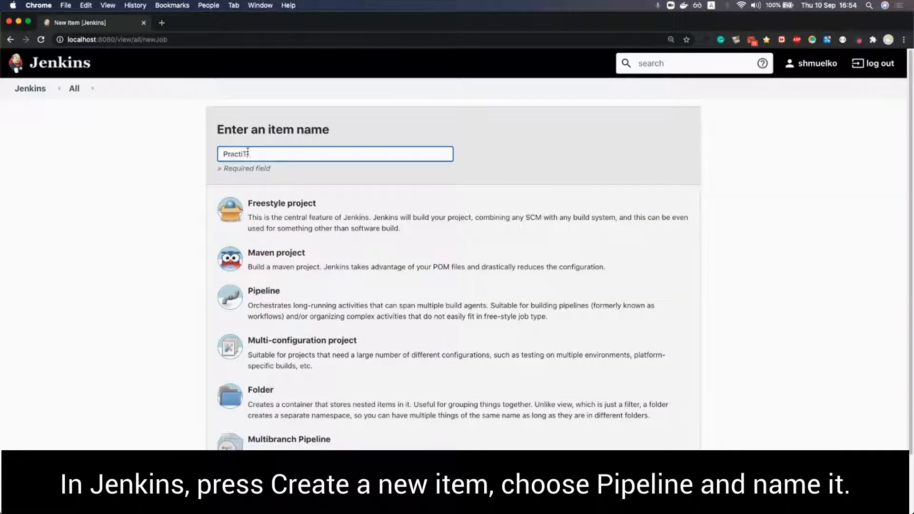
text(est Fir)
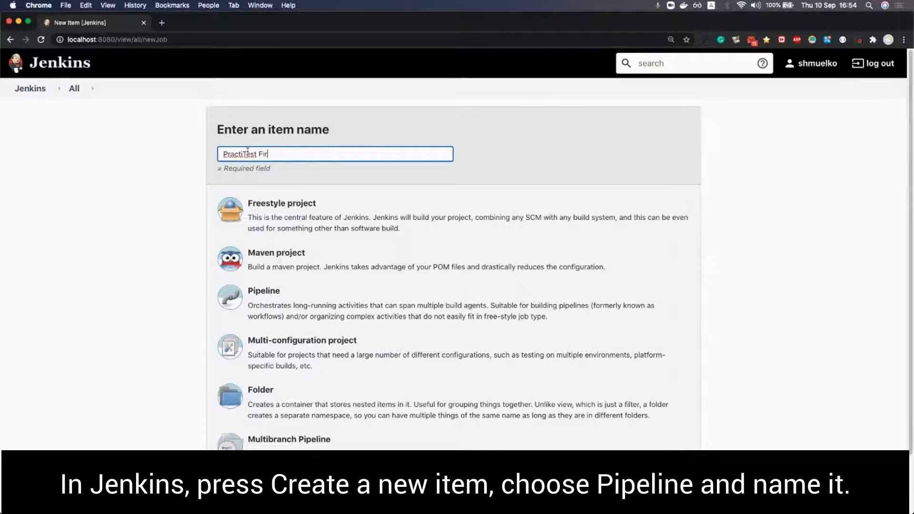
text(eCracker)
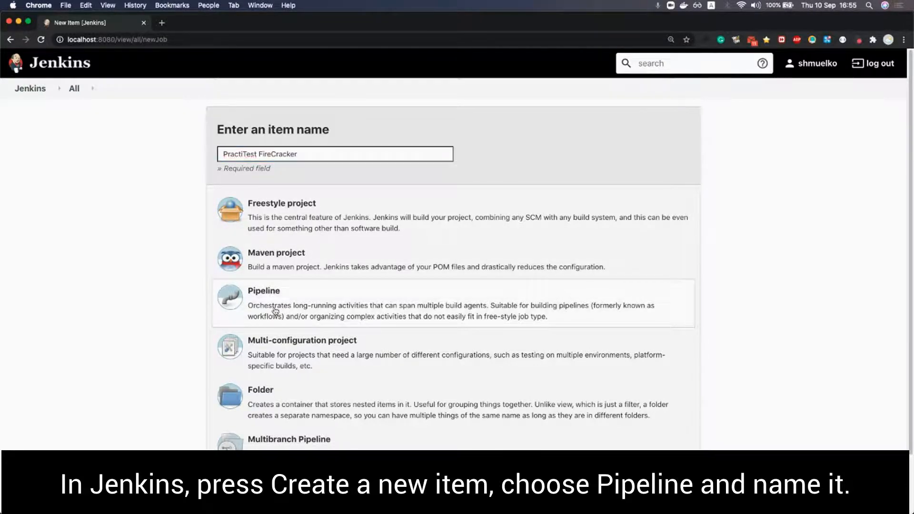
Copy the example FireCracker script from the PractiTest help page into the pipeline's Script field
click(206, 22)
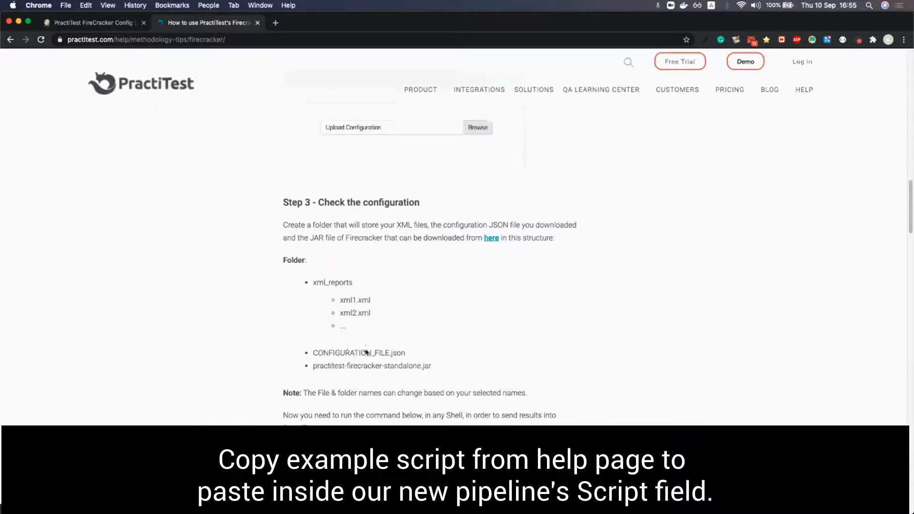
scroll(down, 3)
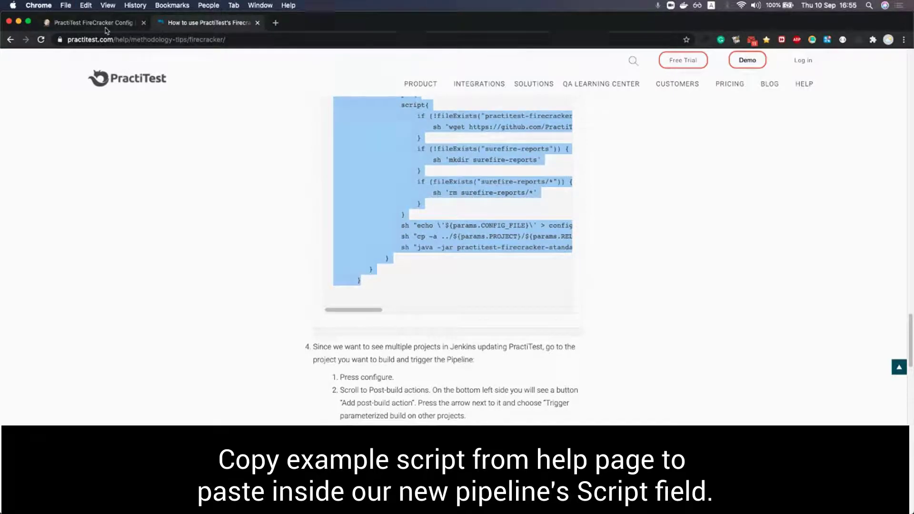
click(91, 21)
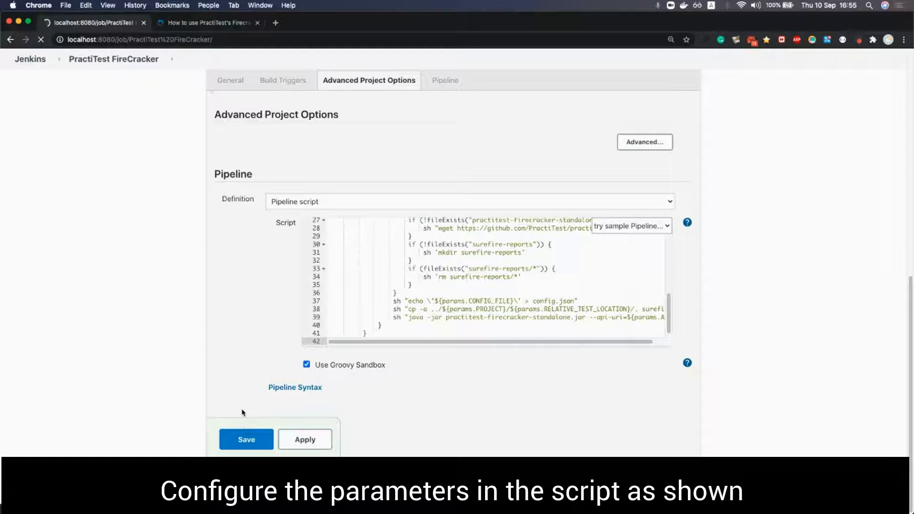
Save the PractiTest FireCracker pipeline and run its first build with Build Now
click(246, 438)
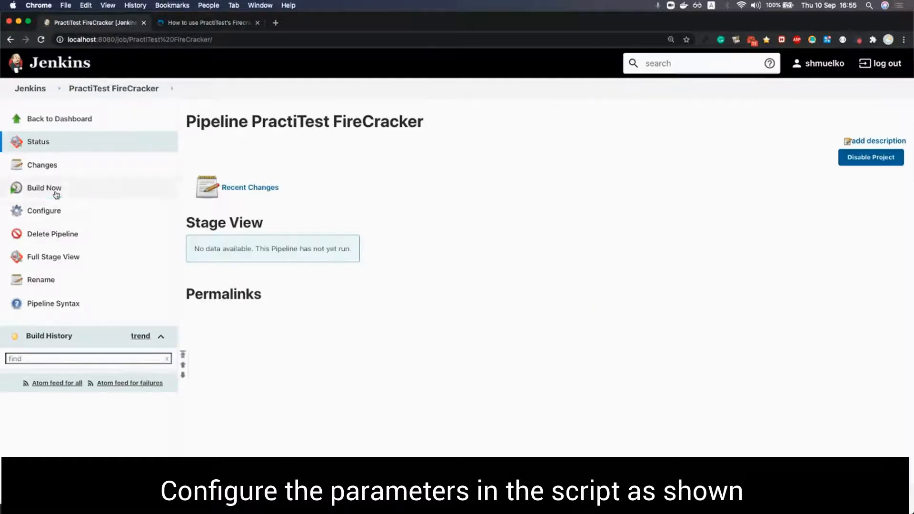
click(44, 187)
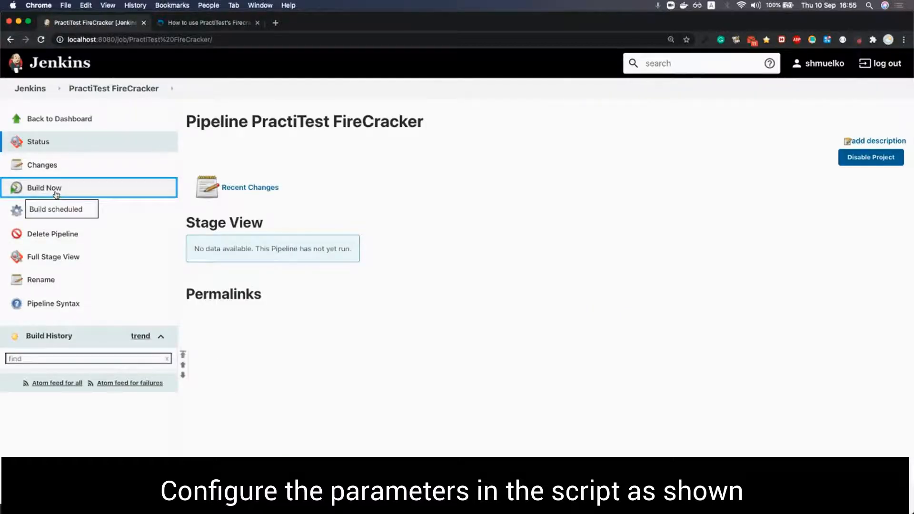
click(44, 188)
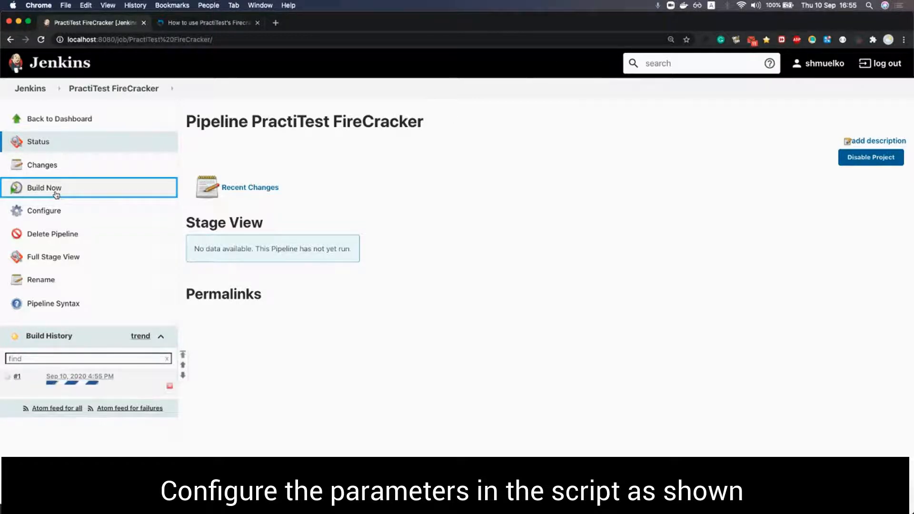
mouse_move(80, 376)
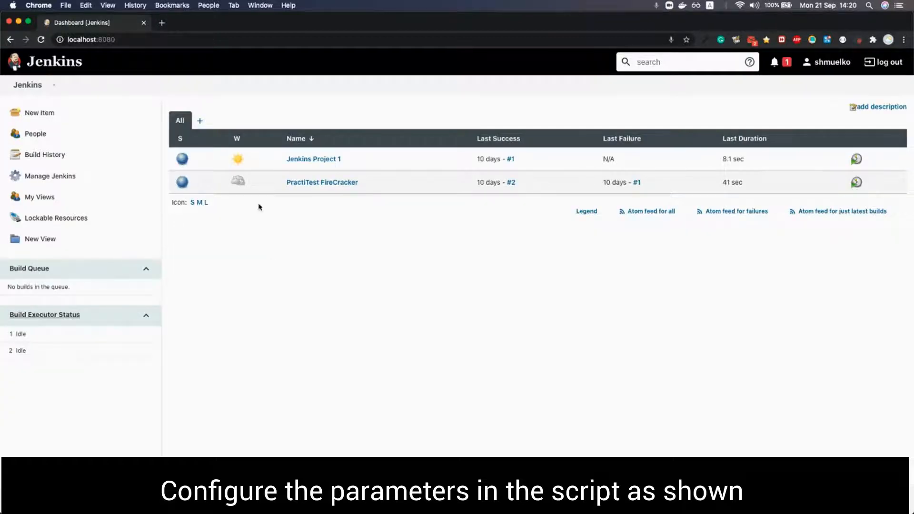
Open Jenkins Project 1's configuration and scroll to its Post-build Actions
click(313, 159)
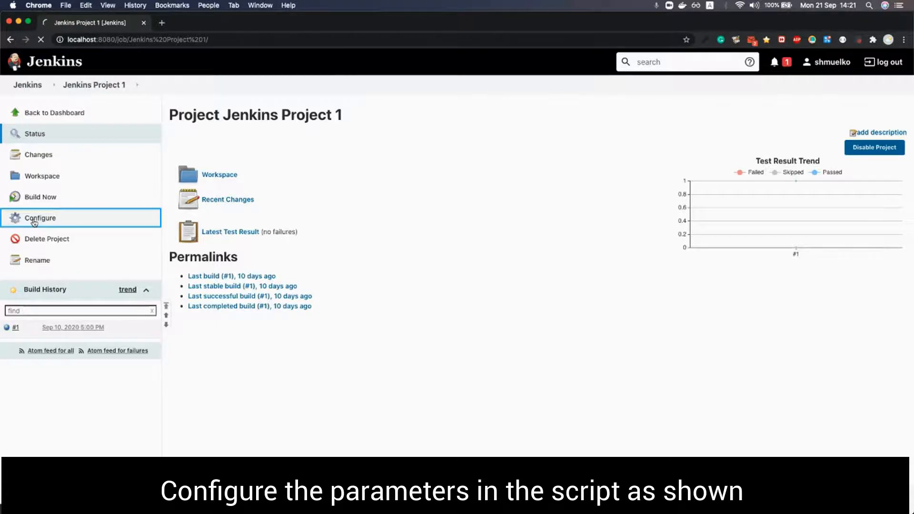
click(40, 217)
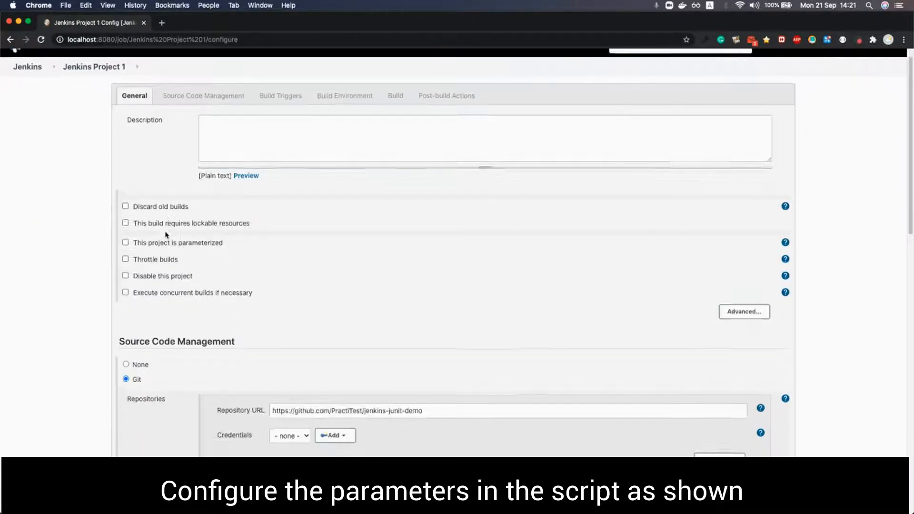
scroll(down, 3)
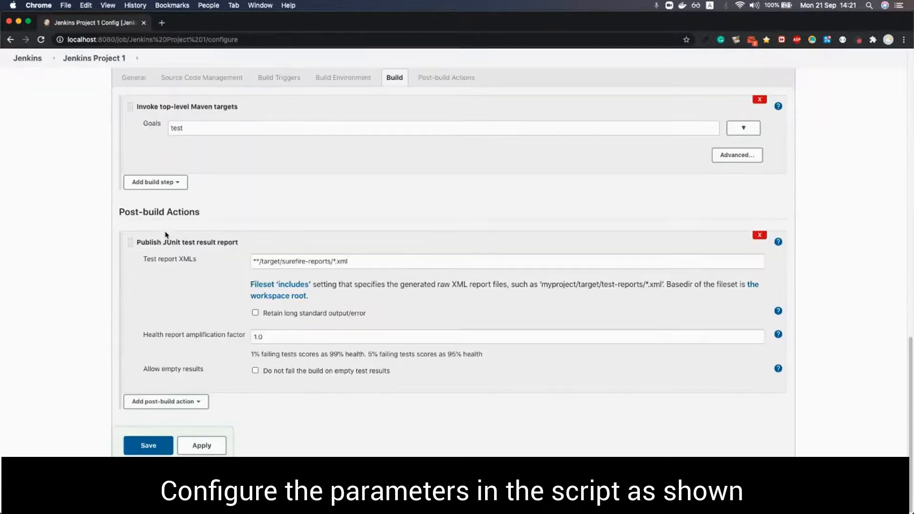
Add a parameterized-build trigger post-build action targeting PractiTest FireCracker
click(165, 400)
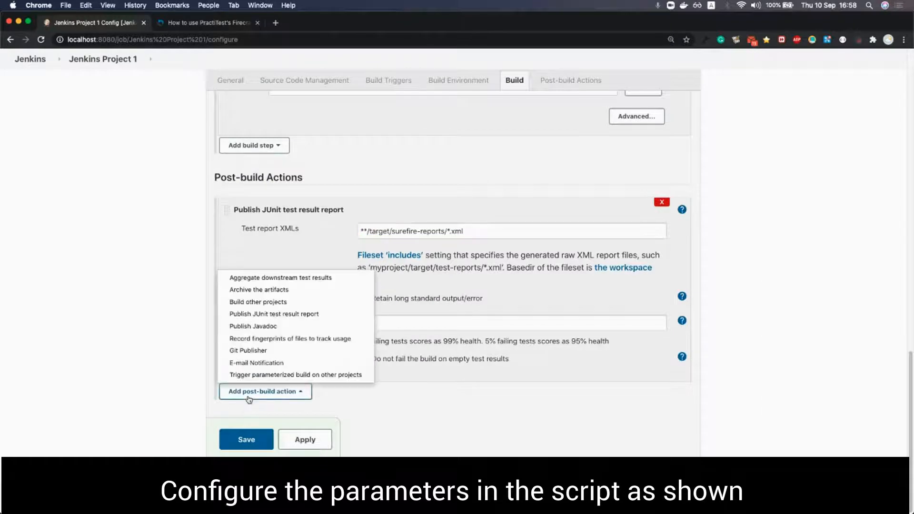
click(296, 375)
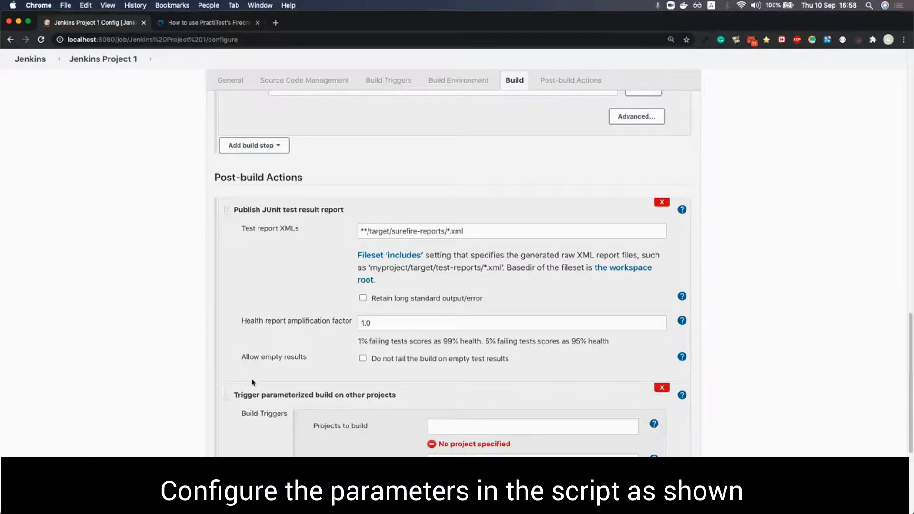
scroll(down, 3)
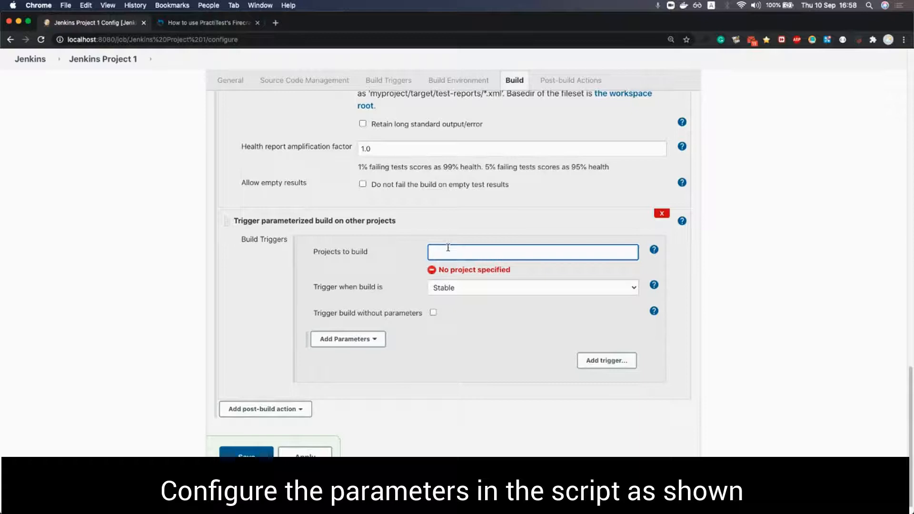
text(p)
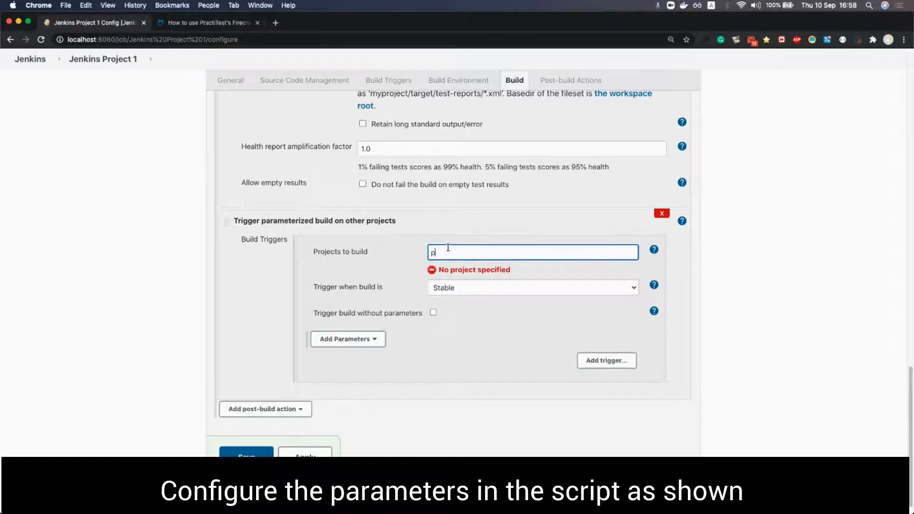
text(ra)
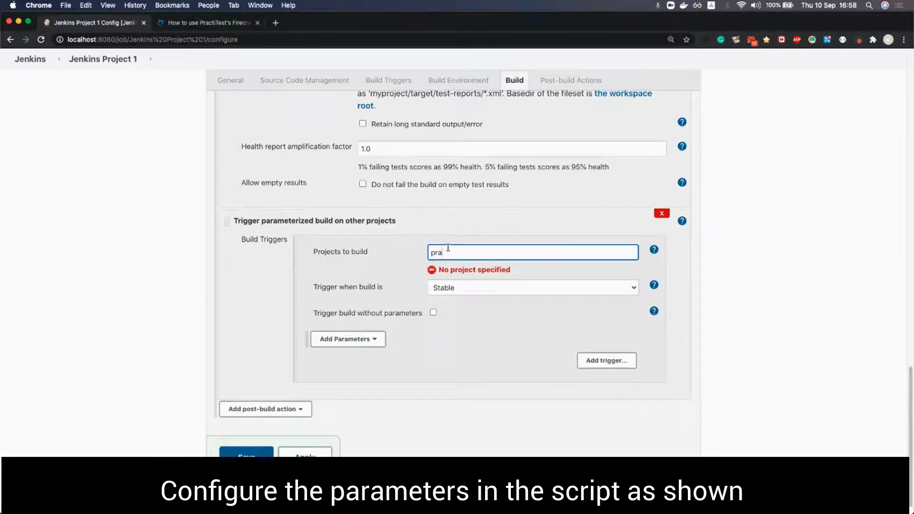
text(Pract)
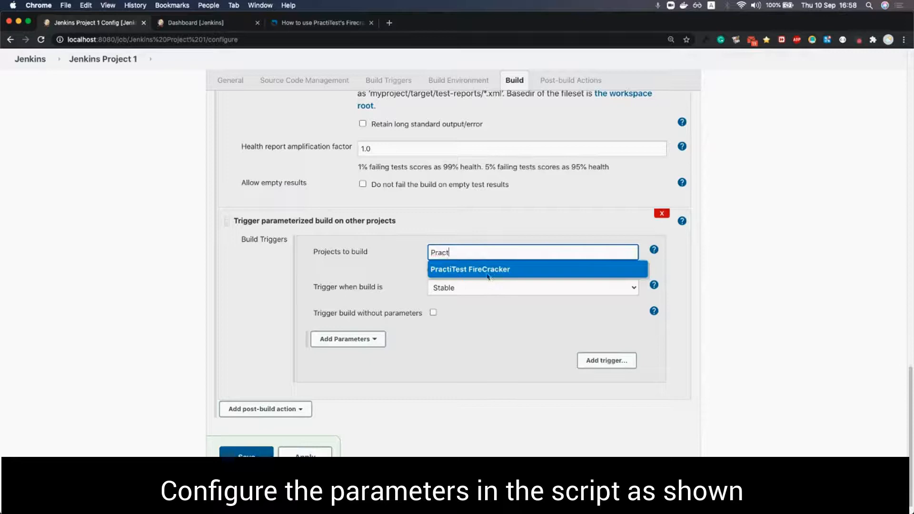
click(469, 269)
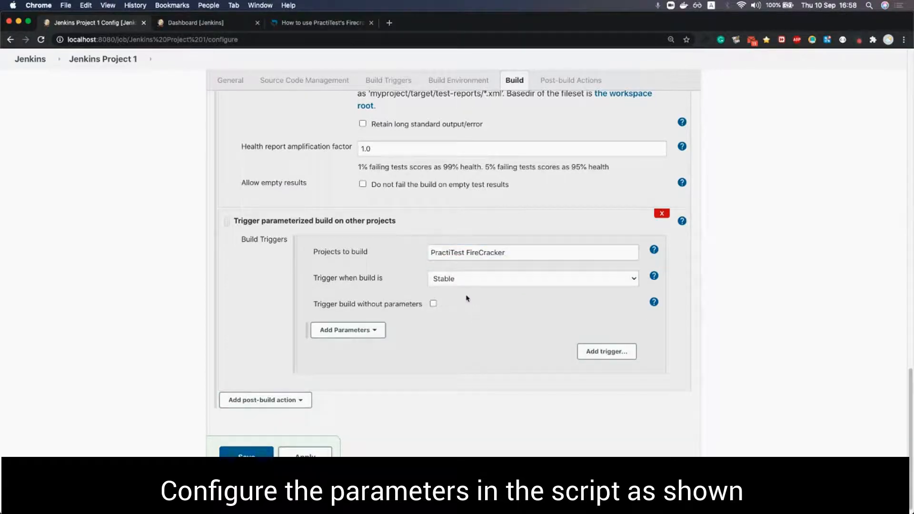
Set the trigger to fire on any build completion and begin adding parameters
click(531, 278)
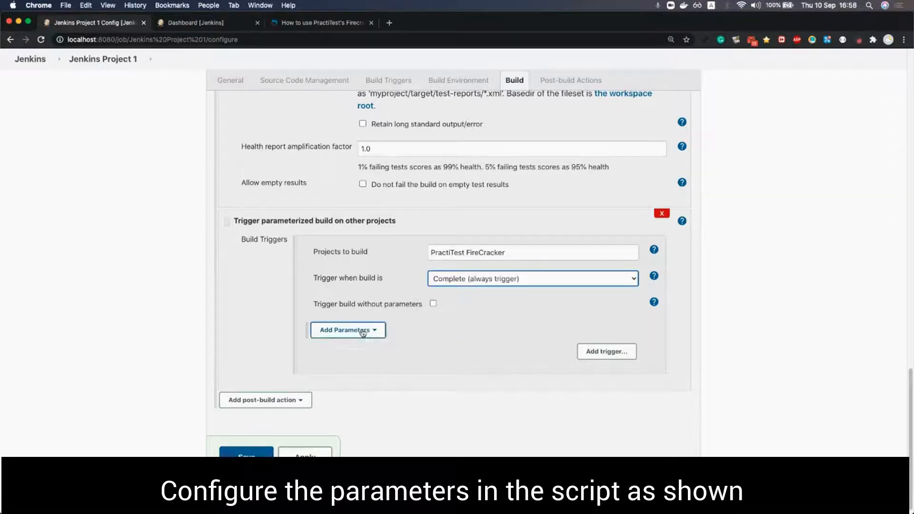
click(347, 330)
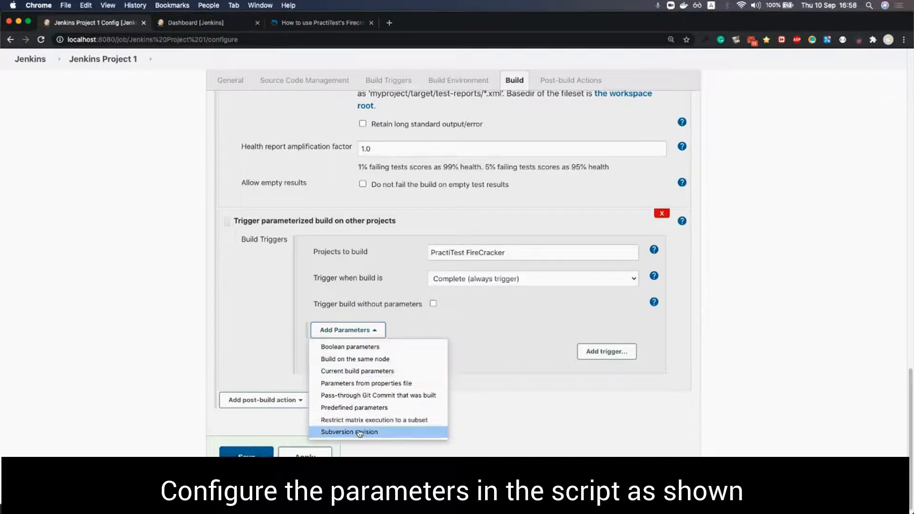
mouse_move(367, 382)
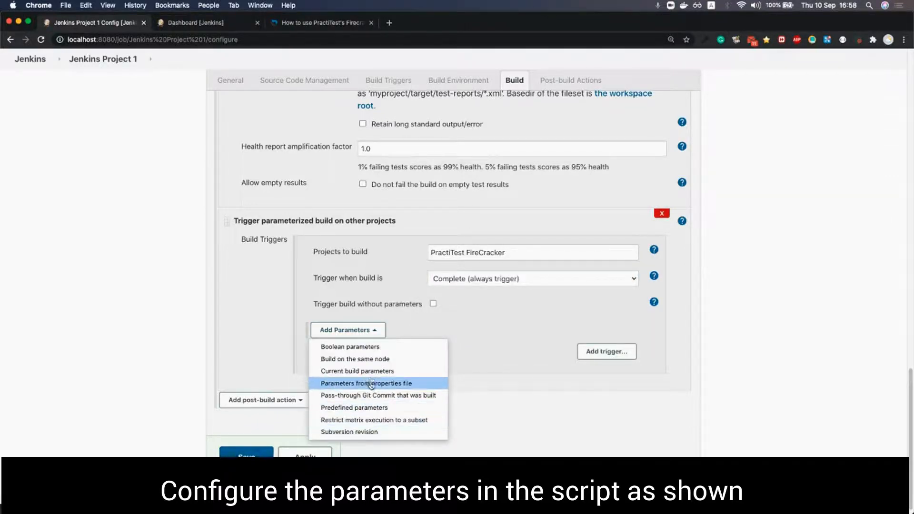
mouse_move(354, 407)
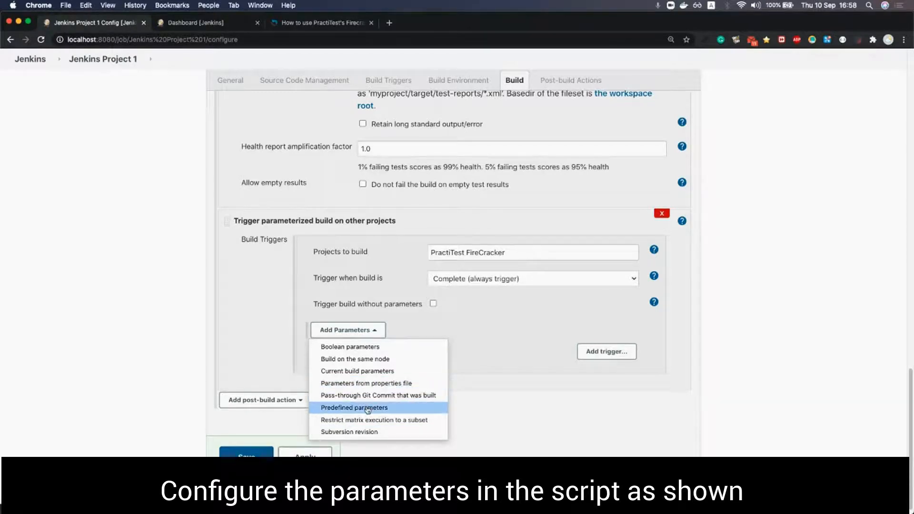
Add a Predefined parameters block and copy the FireCracker parameter template from the help page
click(354, 407)
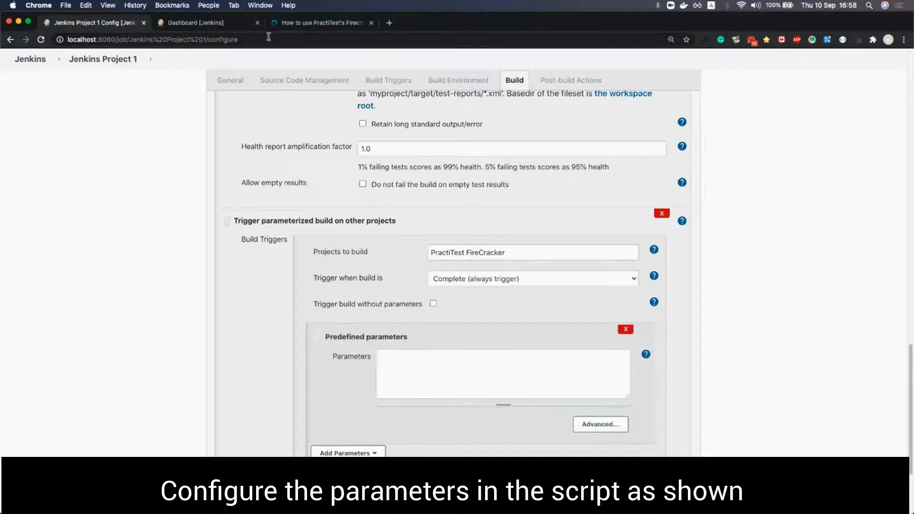
click(321, 22)
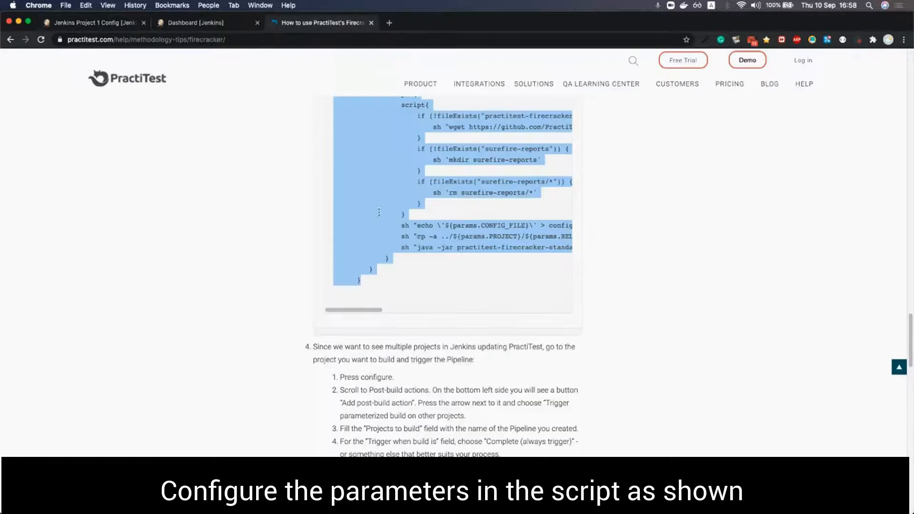
scroll(down, 3)
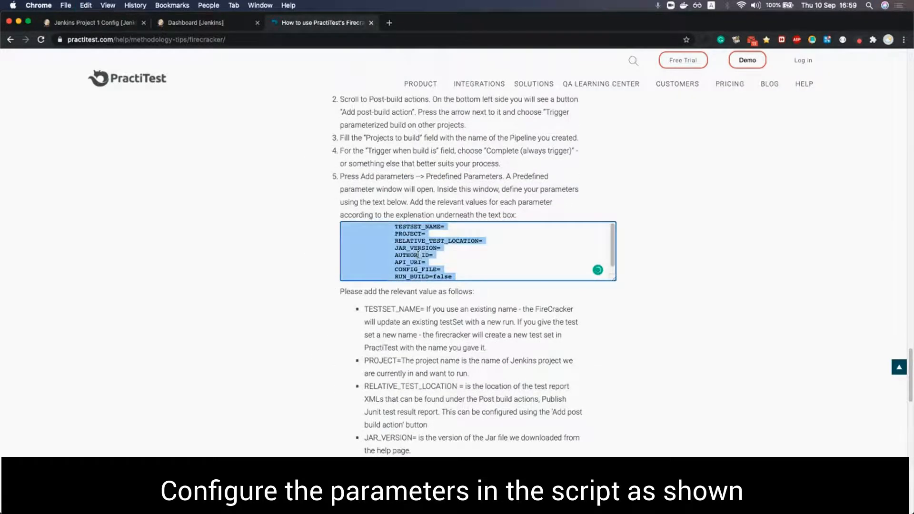
click(93, 22)
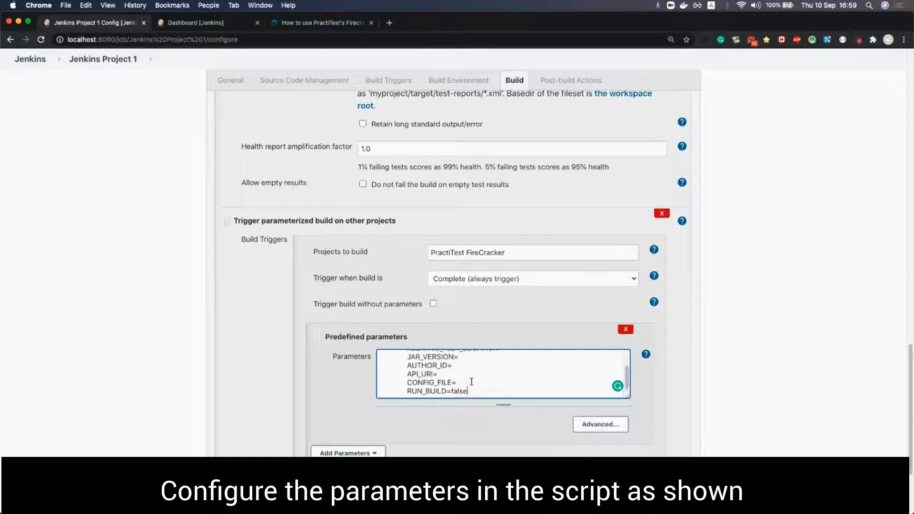
Set TESTSET_NAME to FC1 and PROJECT to "Jenkins project 1" in the parameters template
scroll(up, 3)
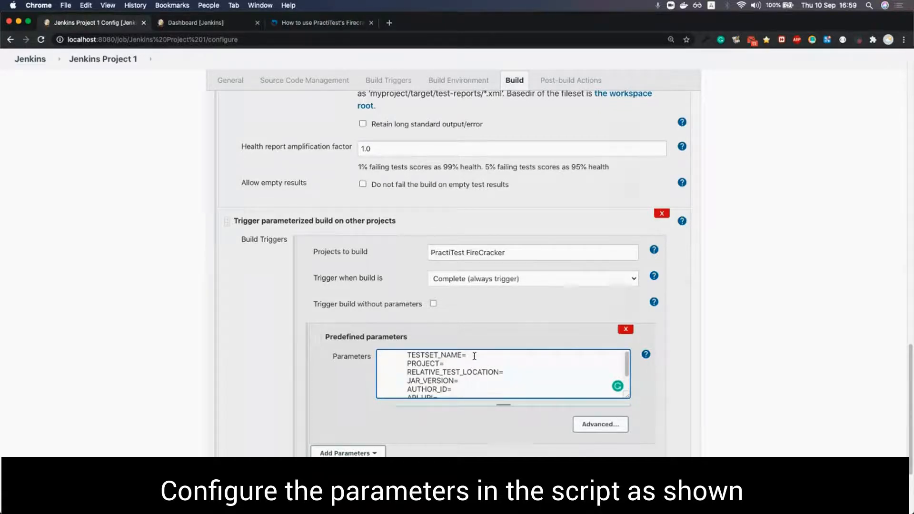
text(FC)
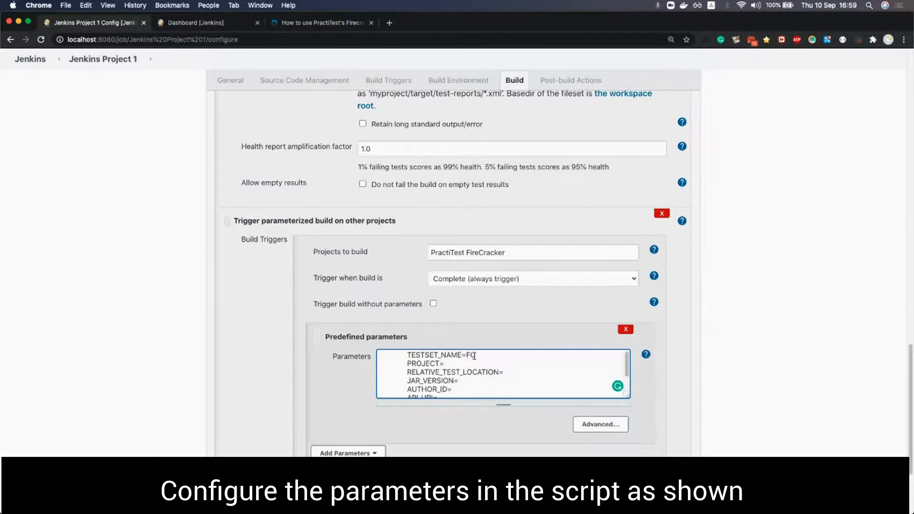
text(C1)
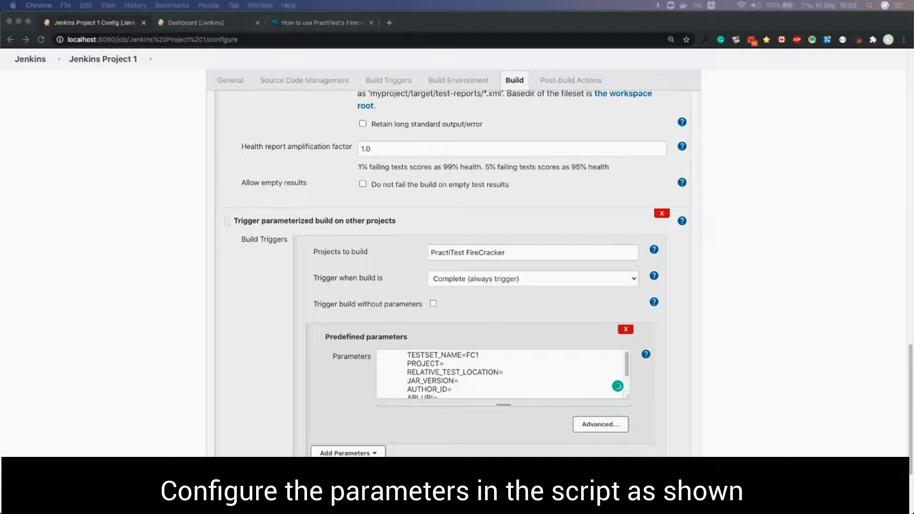
mouse_move(269, 375)
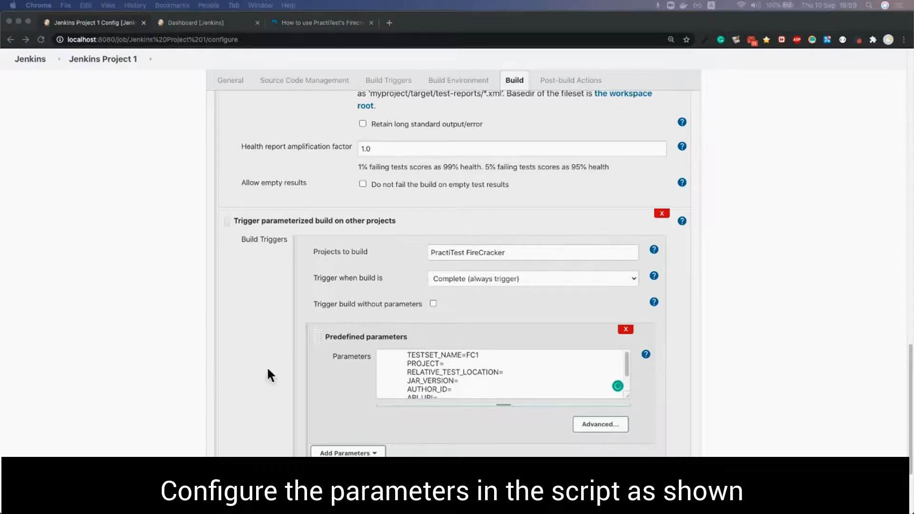
click(502, 373)
text(")
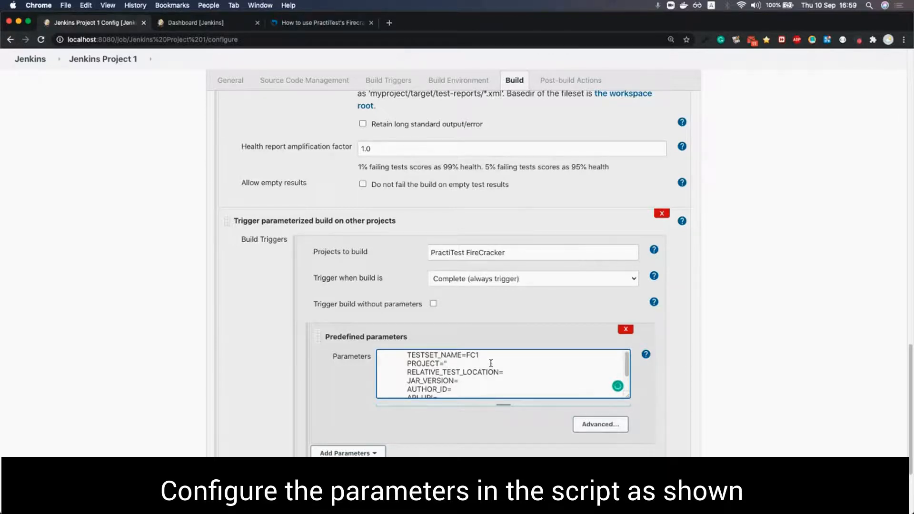
text(Jenkins)
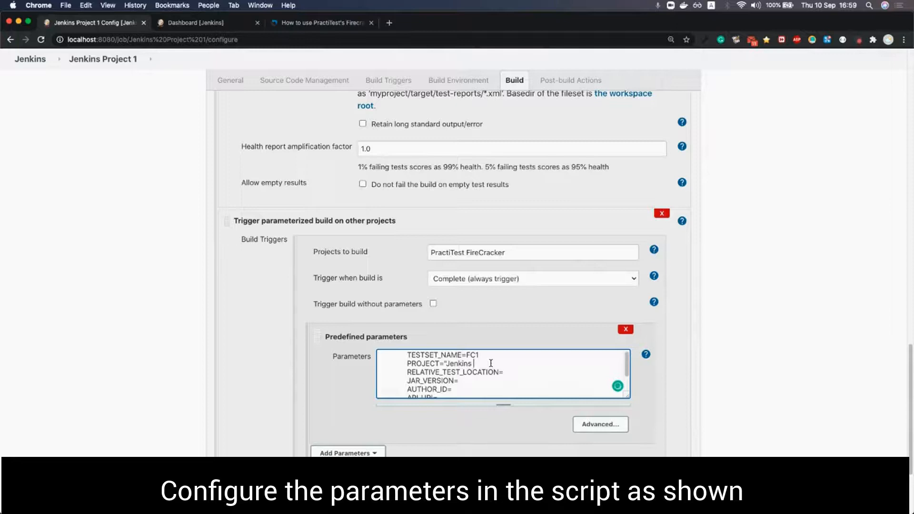
text(project)
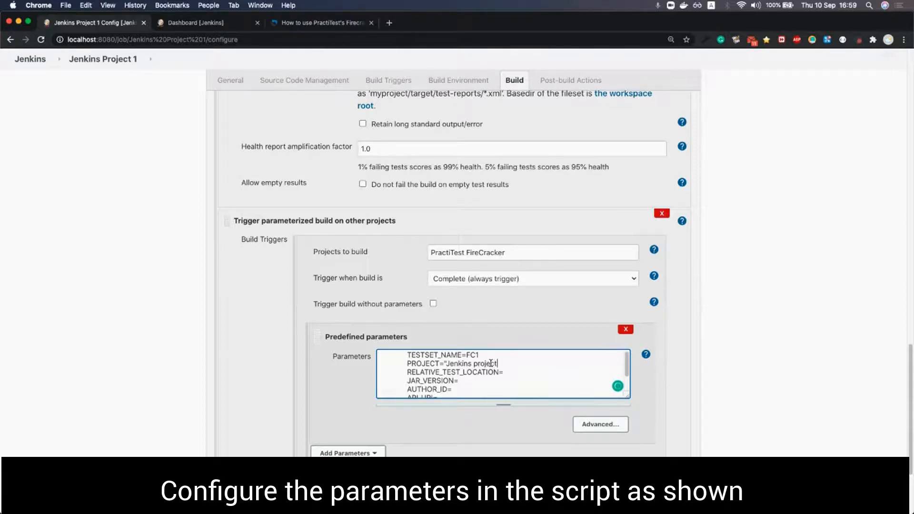
text(1")
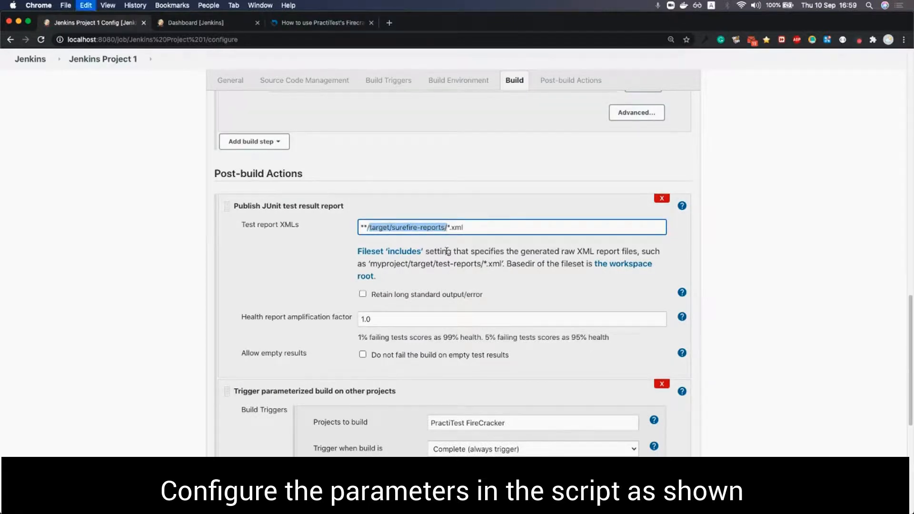
Set RELATIVE_TEST_LOCATION to target/surefire-reports and JAR_VERSION to 1.1.1
scroll(down, 3)
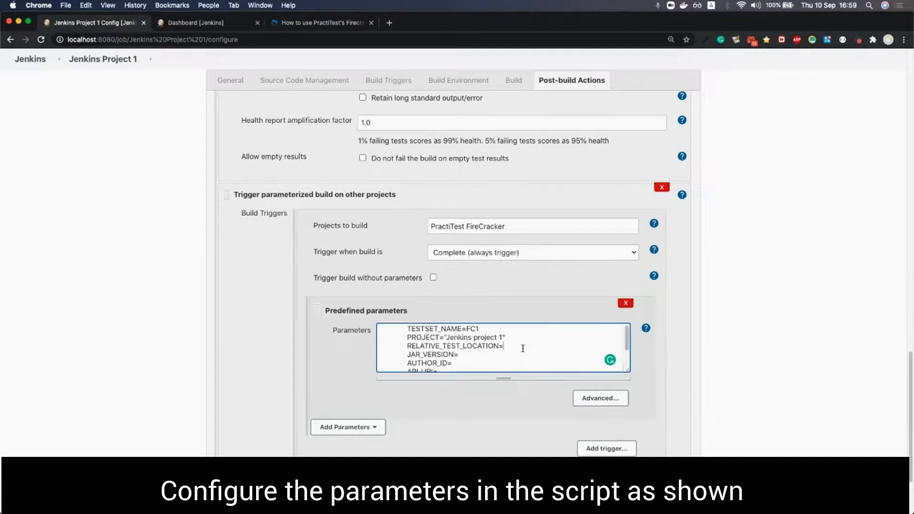
text(target/surefire-reports)
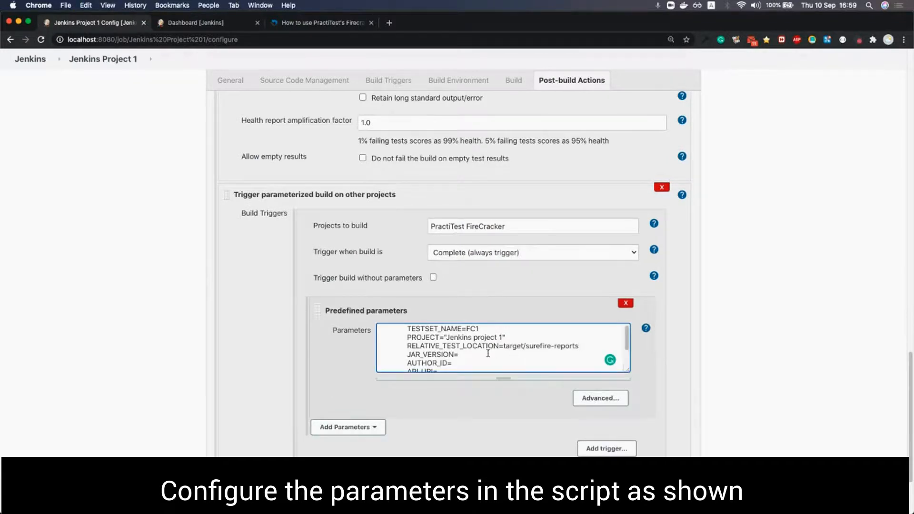
scroll(down, 3)
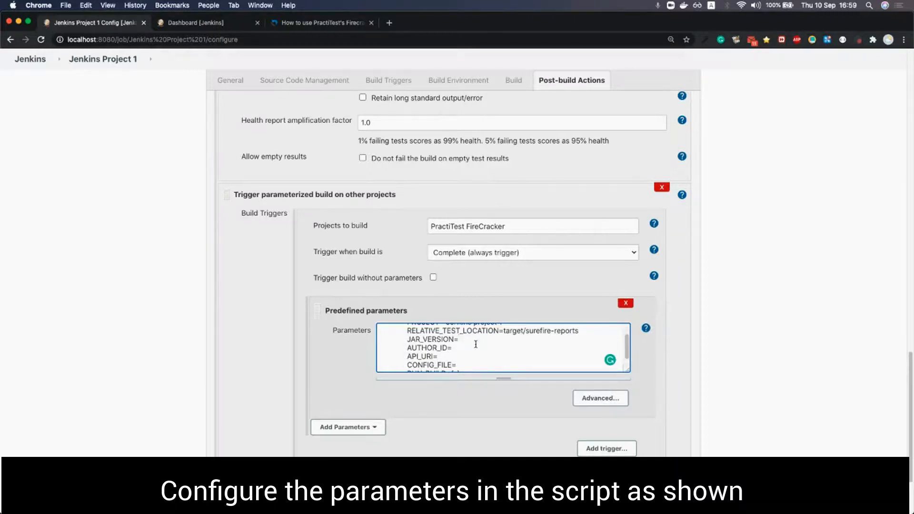
text(1.1.1)
text( 36865)
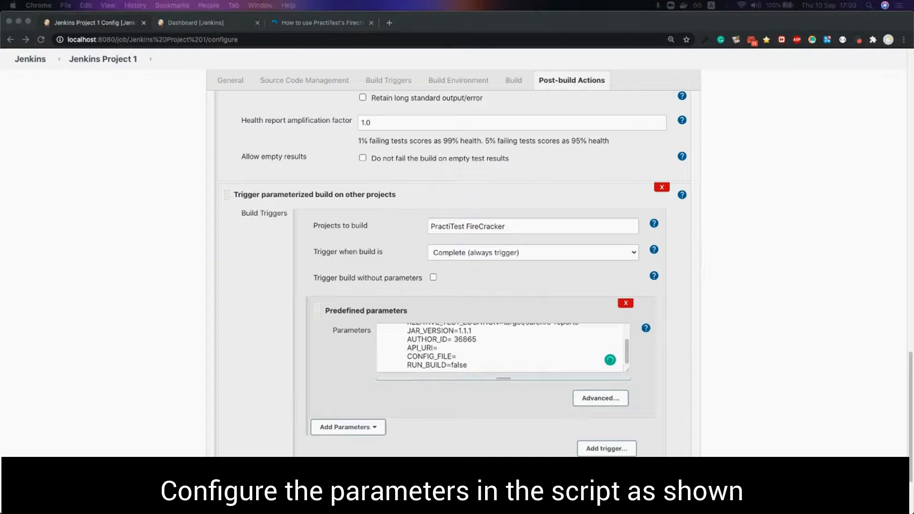
mouse_move(465, 355)
text(https://api.practitest.com)
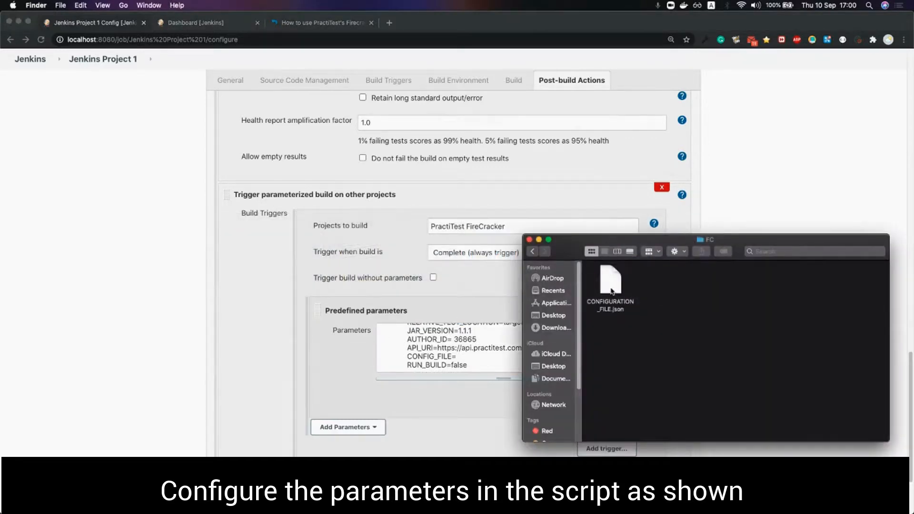
Open CONFIGURATION_FILE.json to copy its JSON contents for the CONFIG_FILE parameter
double_click(609, 282)
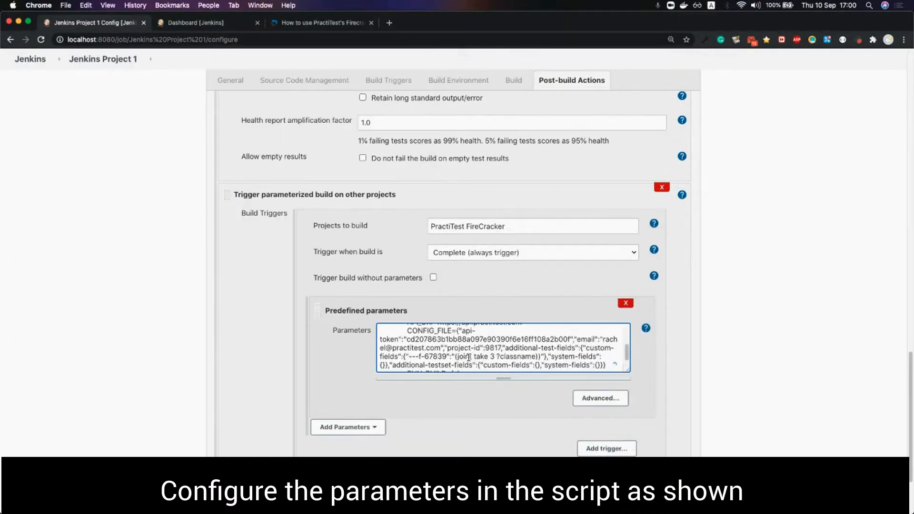
scroll(down, 3)
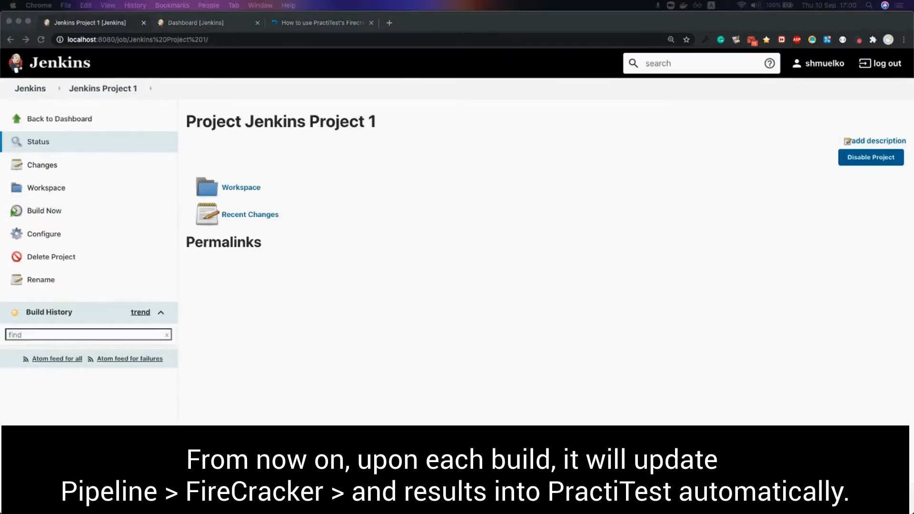
View build #1 of Jenkins Project 1, then check the PractiTest FireCracker pipeline's Stage View
click(44, 210)
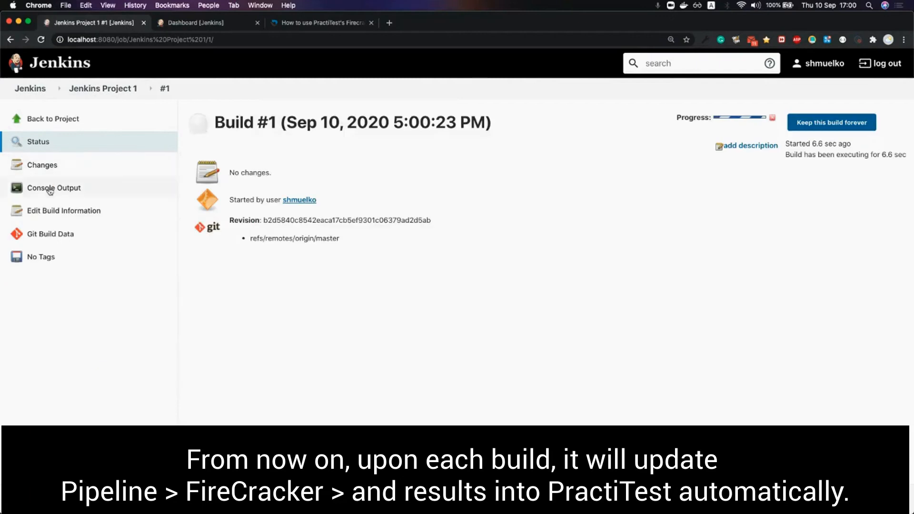
click(29, 88)
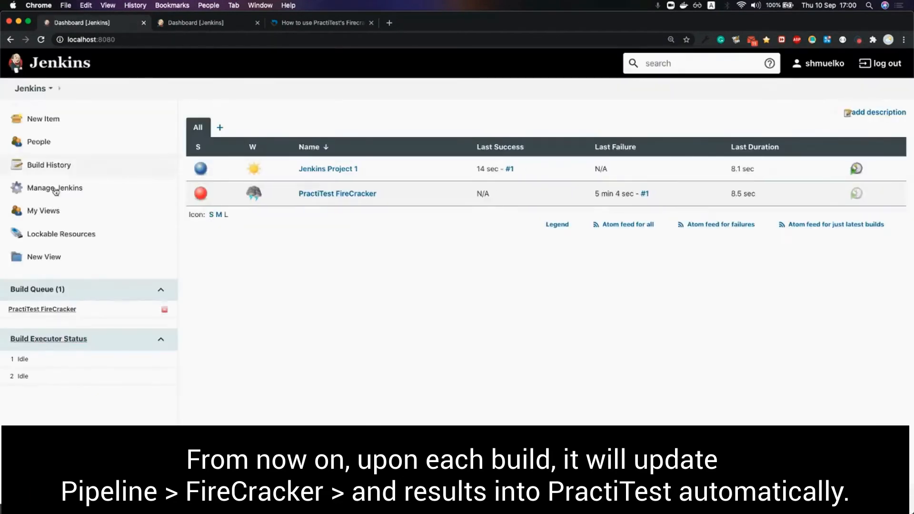
click(336, 193)
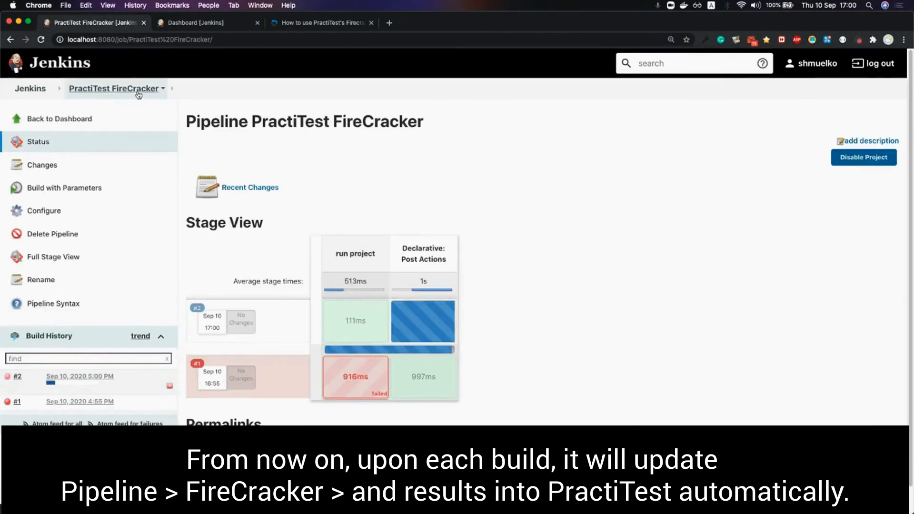